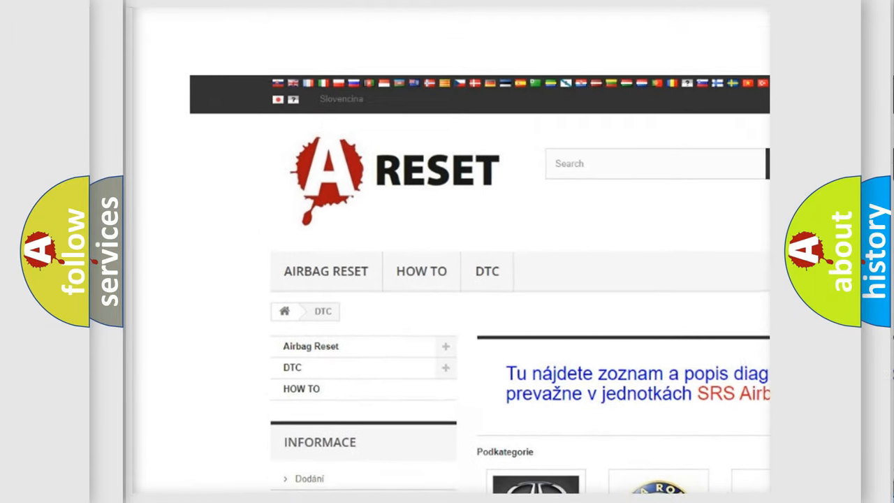
Step: Open the Fiat DTC code list from the car-brand DTC category grid
{"action": "scroll", "scroll_direction": "down", "scroll_amount": 3}
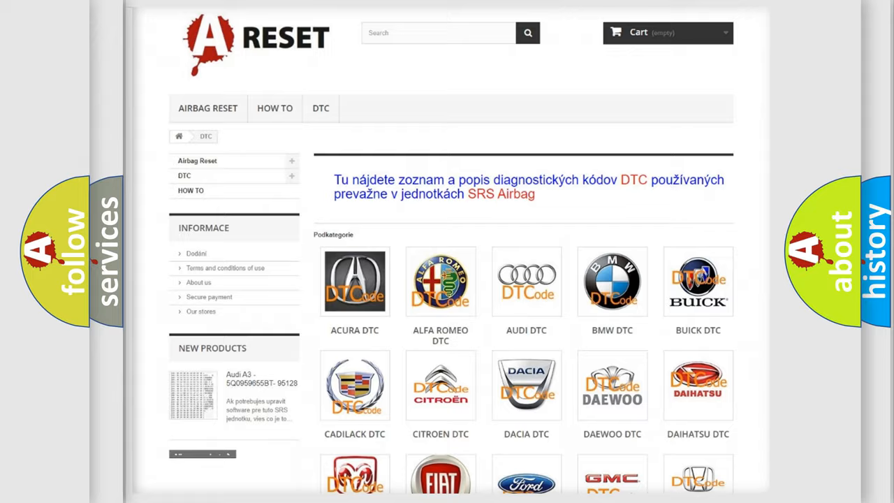
{"action": "scroll", "scroll_direction": "down", "scroll_amount": 3}
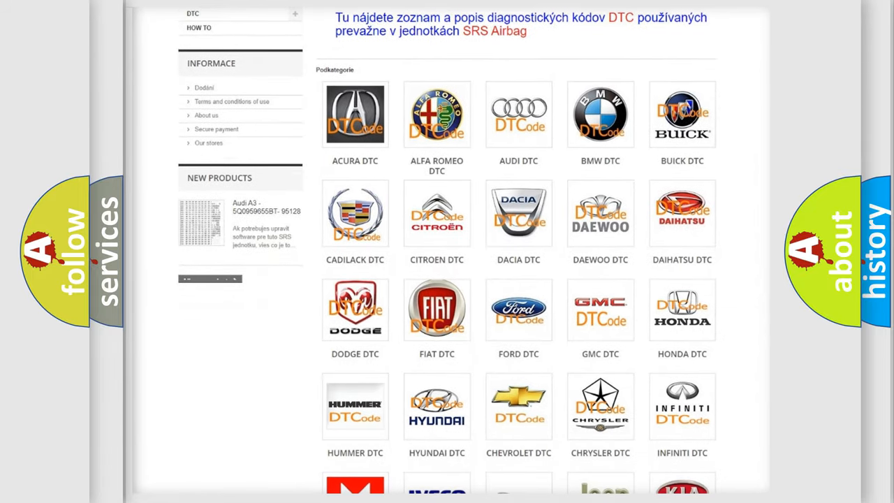
{"action": "mouse_move", "coordinate": [436, 310]}
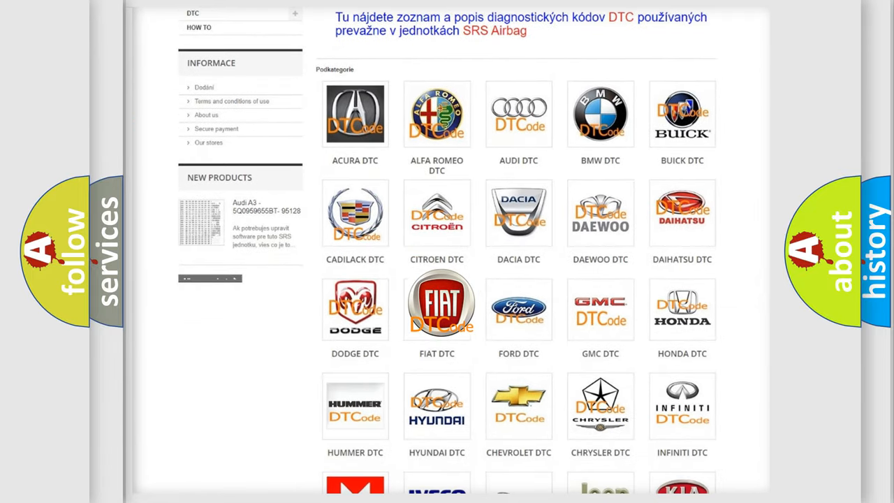
{"action": "left_click", "coordinate": [436, 307]}
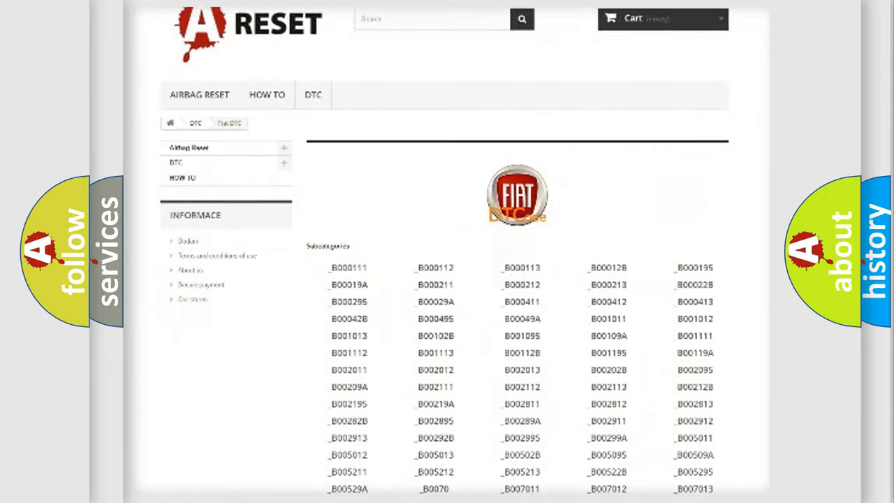
{"action": "scroll", "scroll_direction": "down", "scroll_amount": 3}
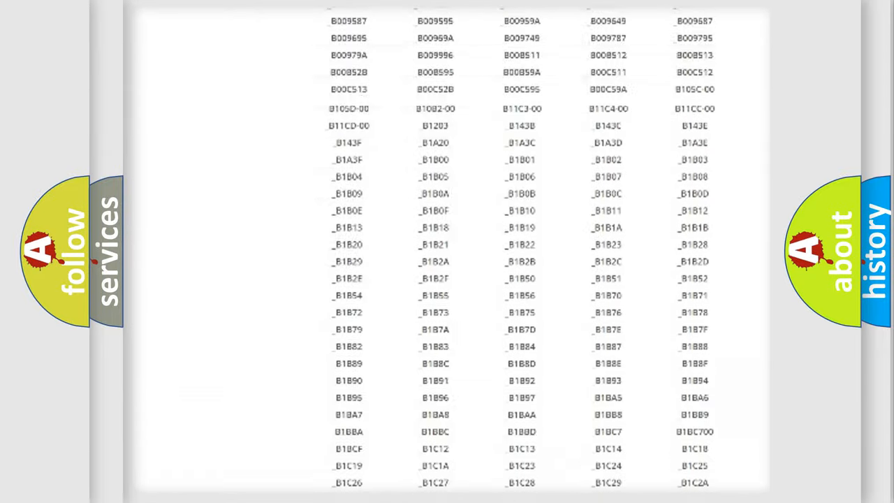
{"action": "scroll", "scroll_direction": "up", "scroll_amount": 3}
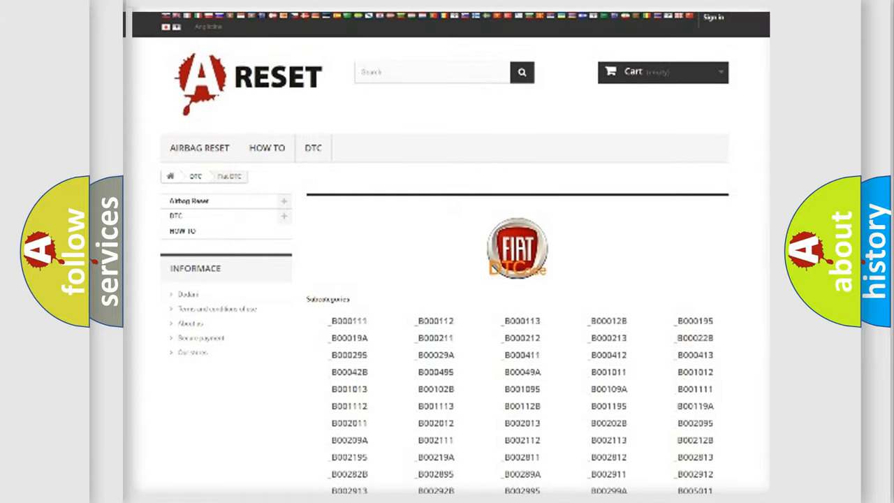